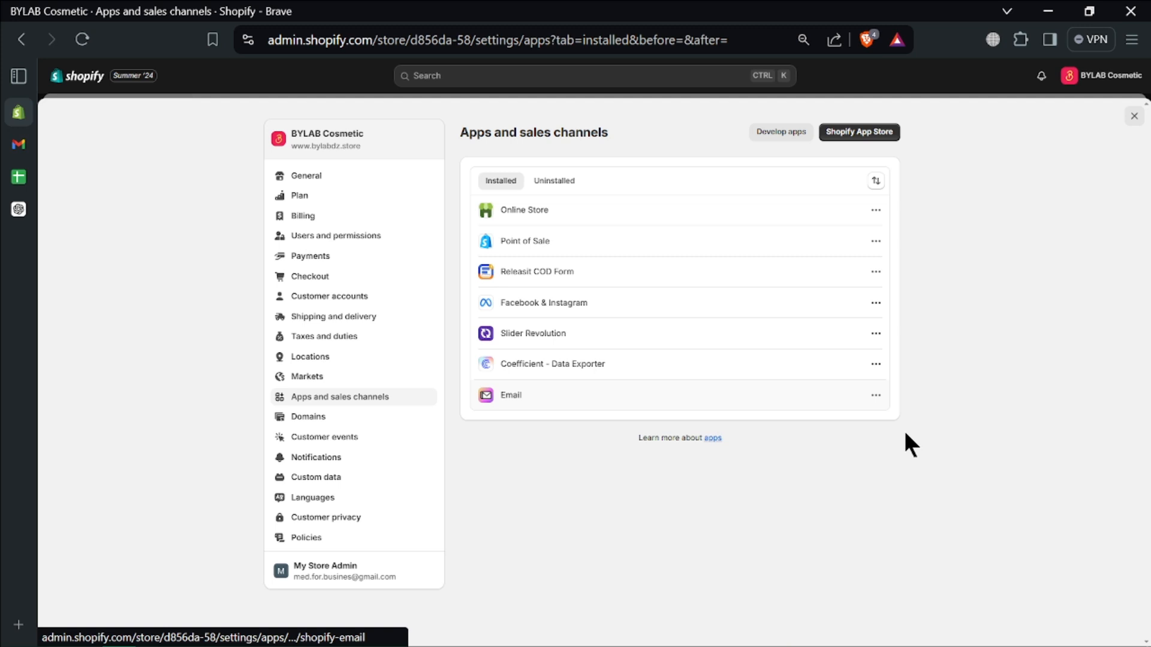
{"action": "mouse_move", "coordinate": [942, 463]}
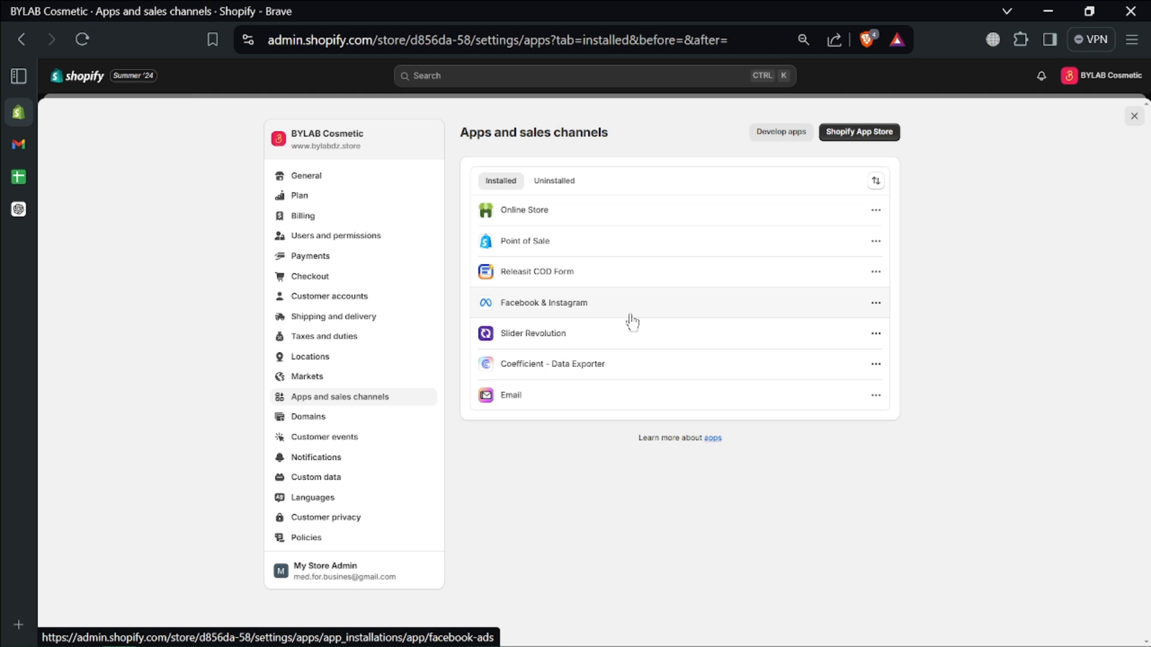
{"action": "mouse_move", "coordinate": [310, 196]}
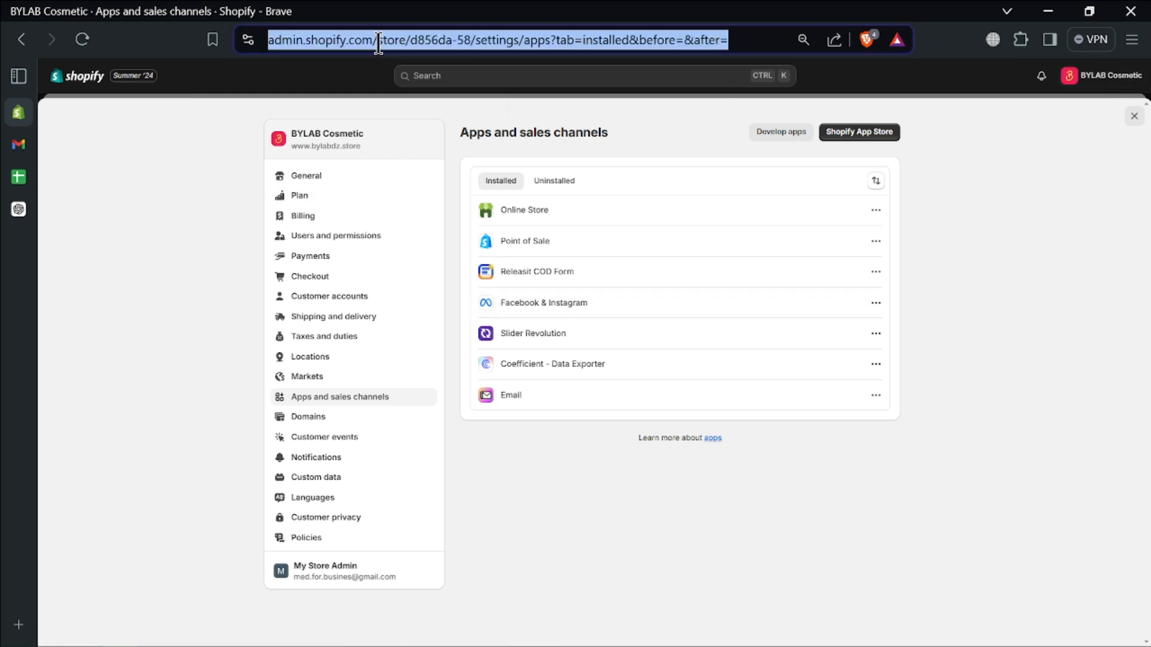
Step: Navigate to the Shopify admin by entering 'sh' in the address bar
{"action": "type", "text": "sh"}
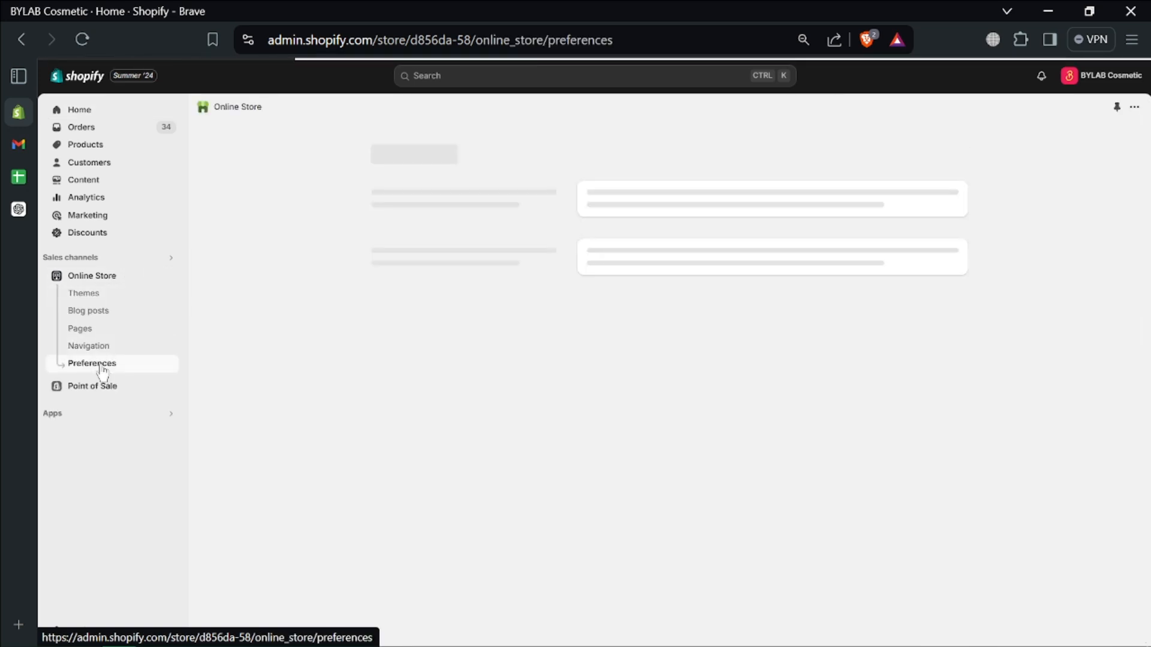
Step: Focus the homepage title field in Preferences, then switch to the Products list
{"action": "left_click", "coordinate": [92, 363]}
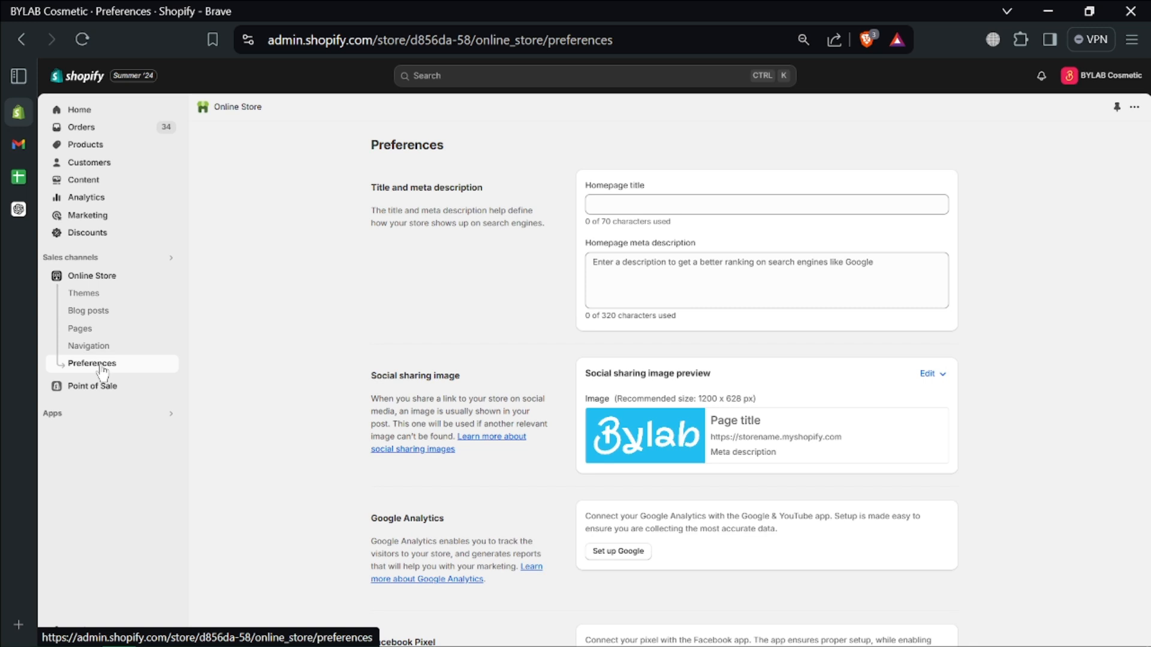
{"action": "left_click", "coordinate": [764, 204]}
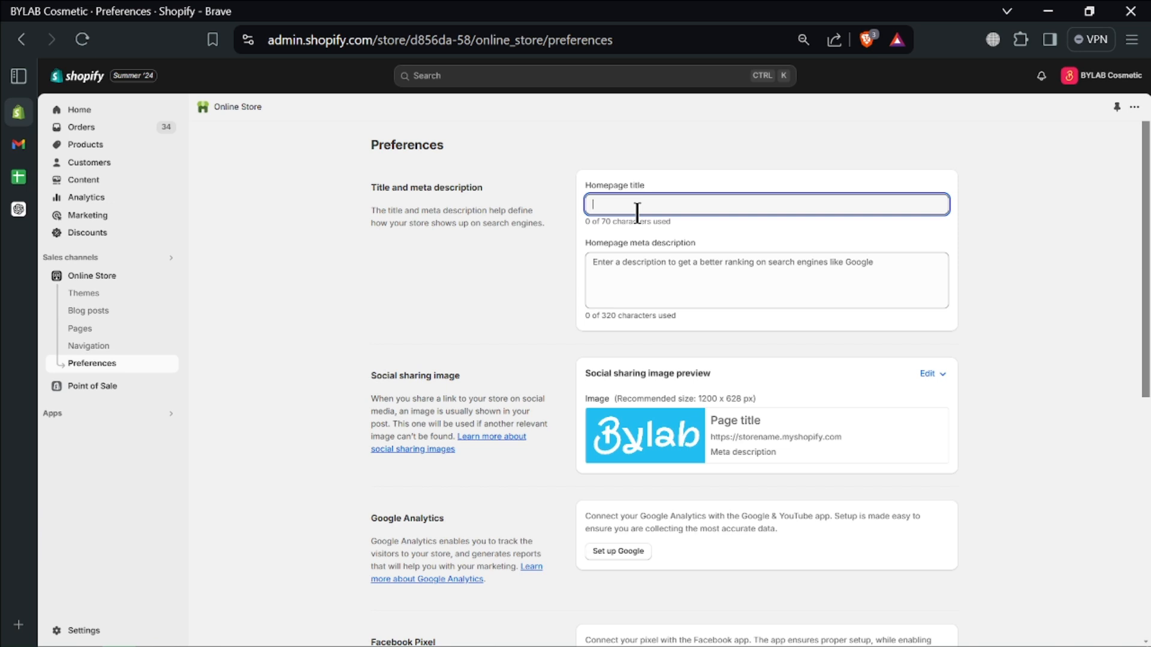
{"action": "left_click", "coordinate": [85, 144]}
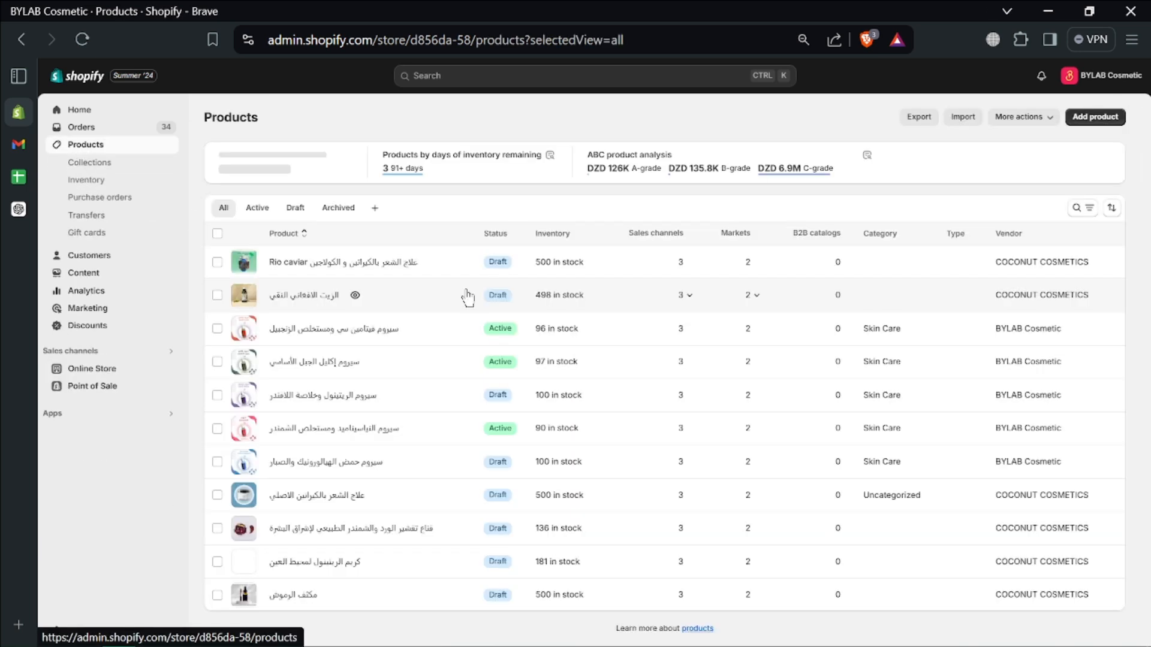